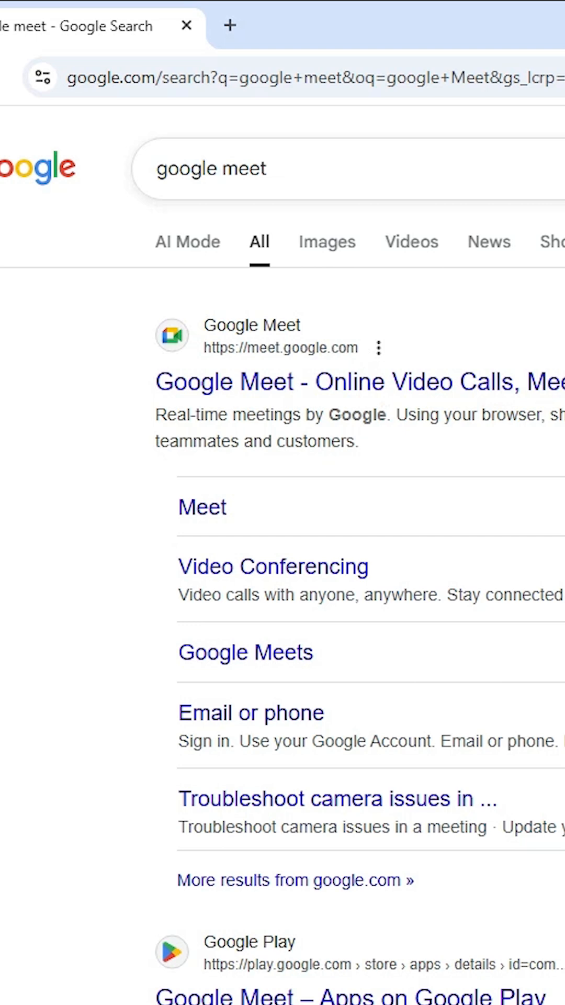
- Open the first Google Meet search result in a new tab
{"action": "right_click", "coordinate": [359, 381]}
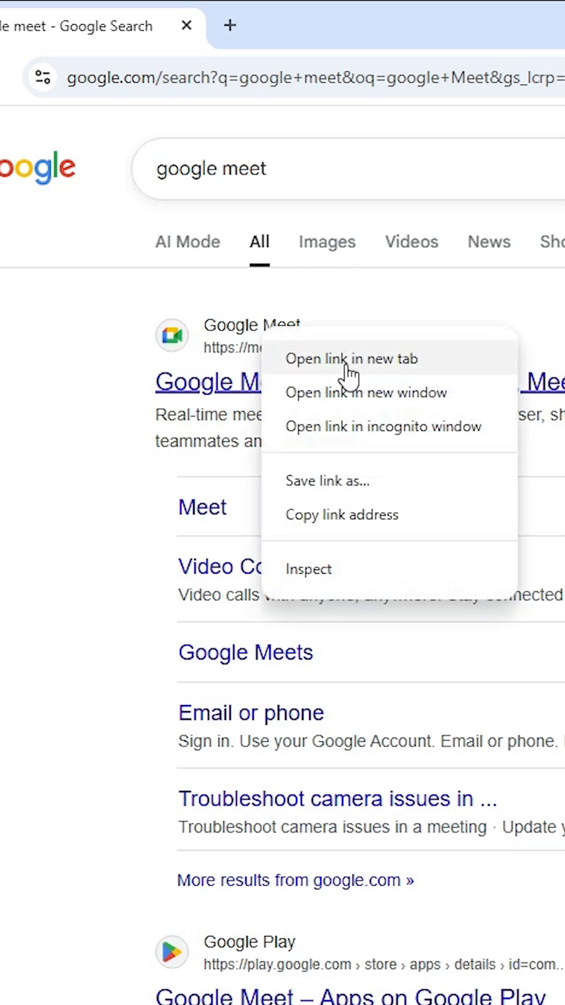
{"action": "left_click", "coordinate": [352, 359]}
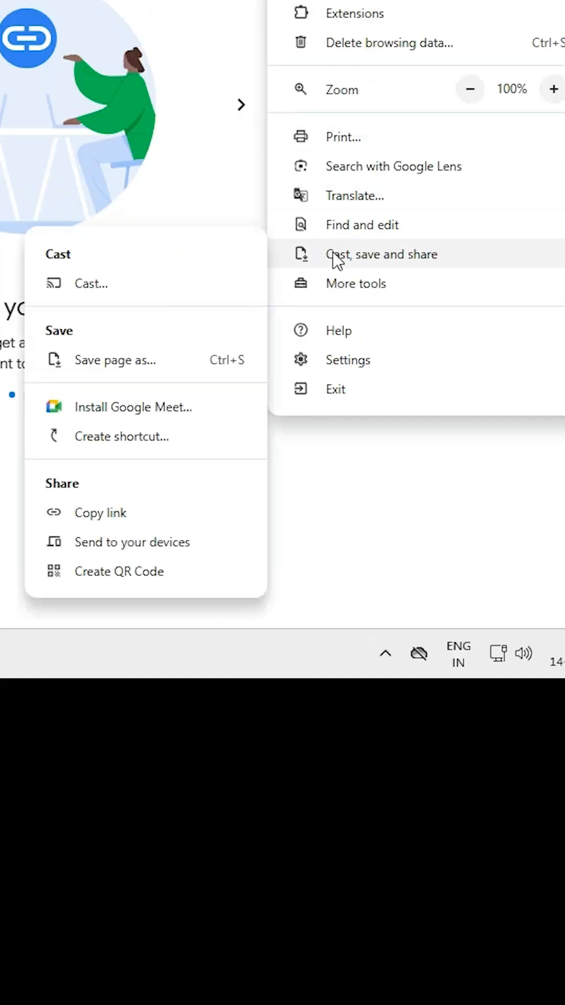
{"action": "mouse_move", "coordinate": [181, 423]}
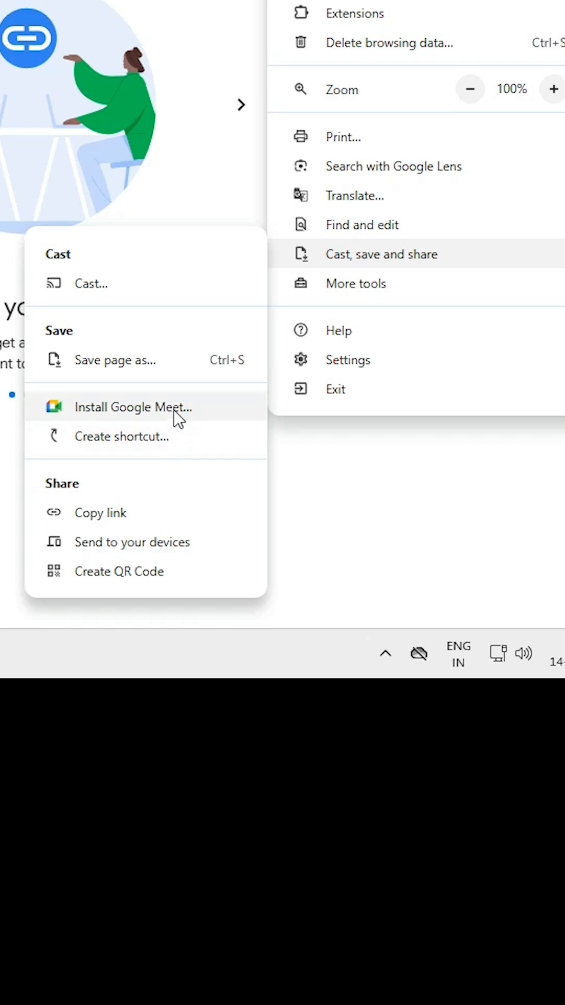
{"action": "mouse_move", "coordinate": [173, 455]}
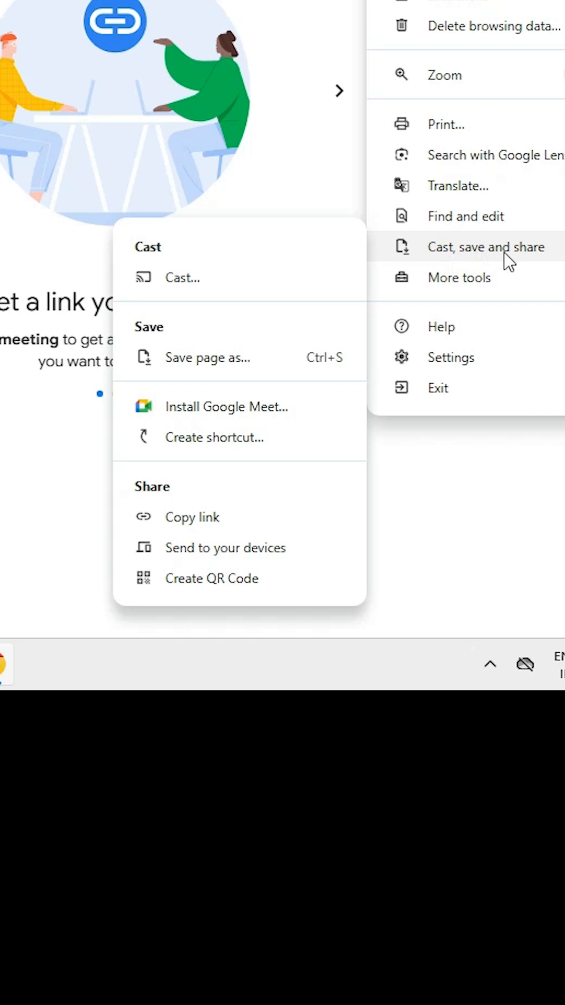
{"action": "mouse_move", "coordinate": [241, 406]}
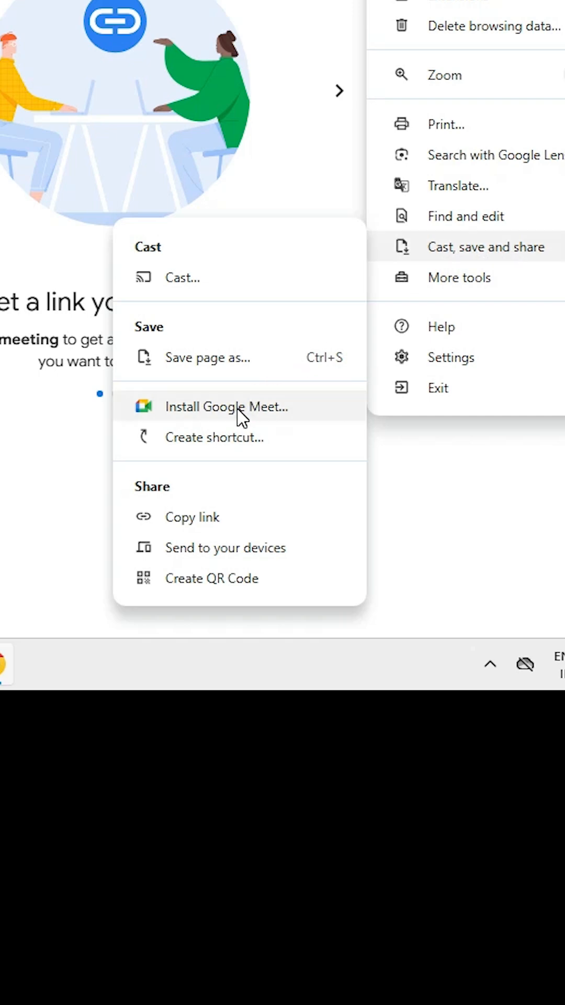
- Install Google Meet as a Chrome app on this computer
{"action": "left_click", "coordinate": [226, 406]}
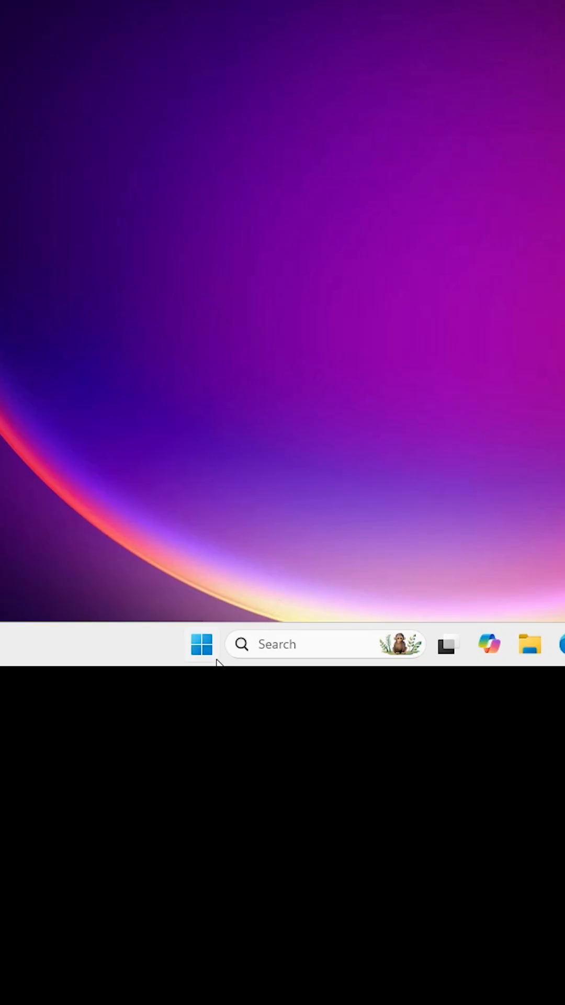
- Launch the newly added Google Meet app from the Start menu's Recommended list
{"action": "left_click", "coordinate": [201, 644]}
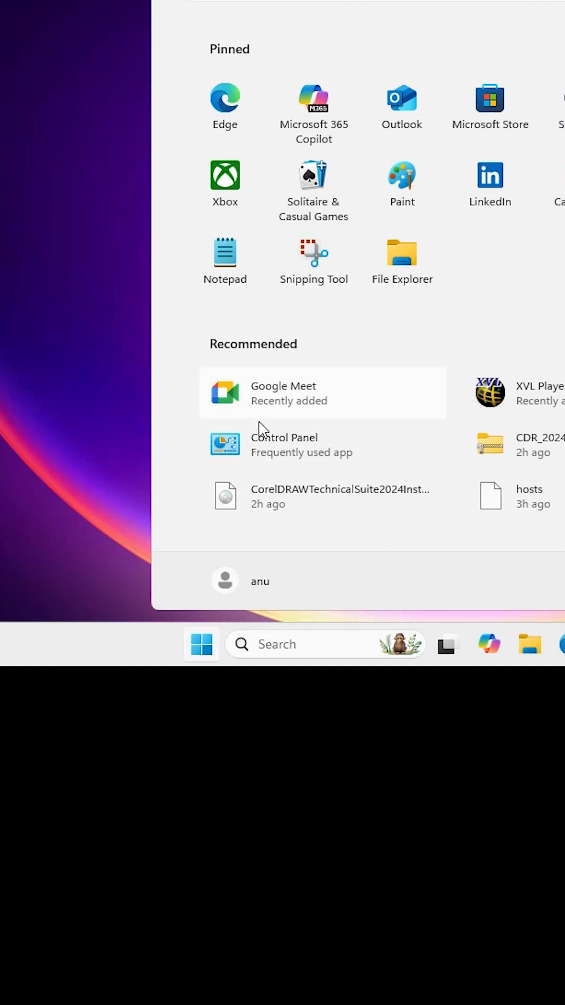
{"action": "mouse_move", "coordinate": [320, 420]}
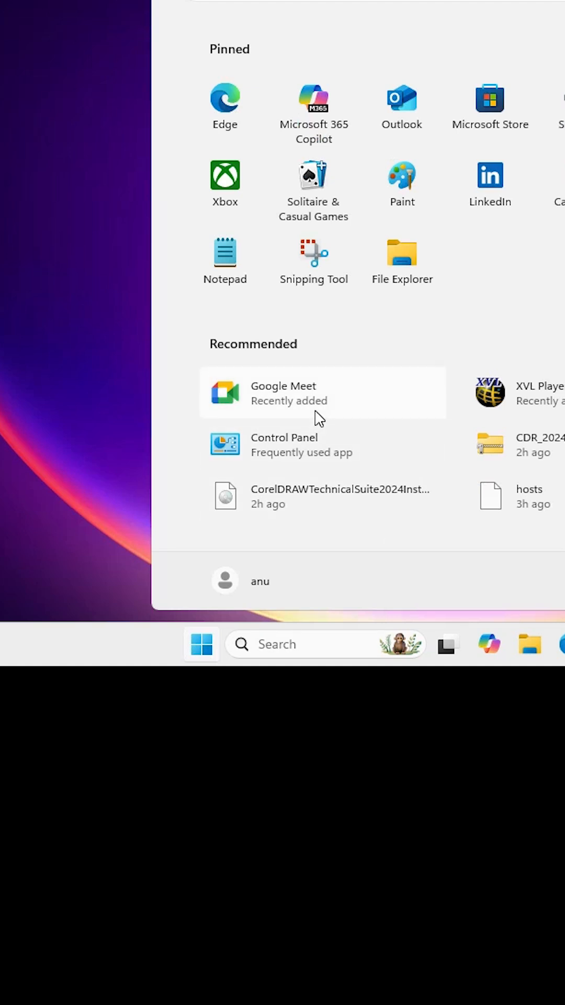
{"action": "mouse_move", "coordinate": [330, 401]}
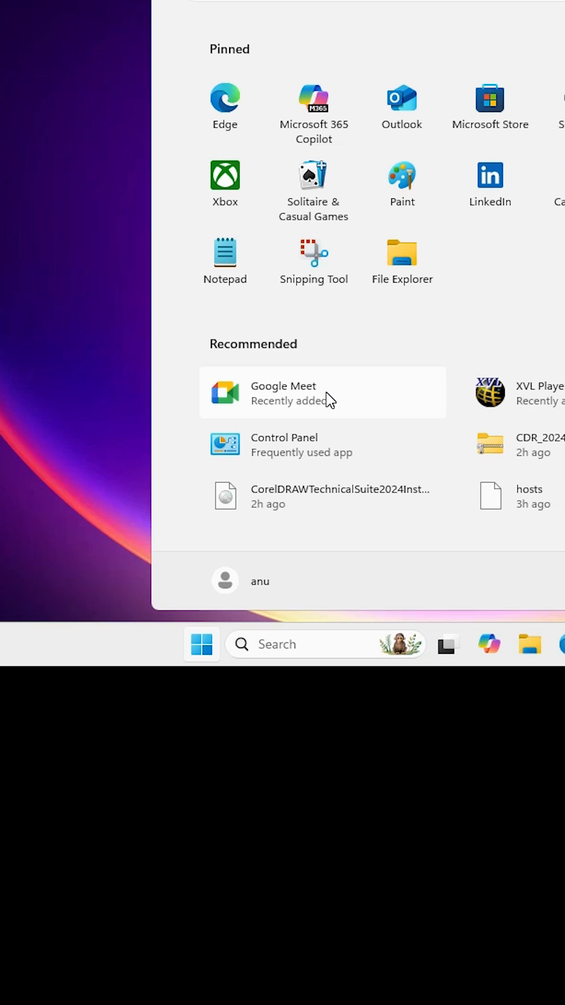
{"action": "left_click", "coordinate": [283, 393]}
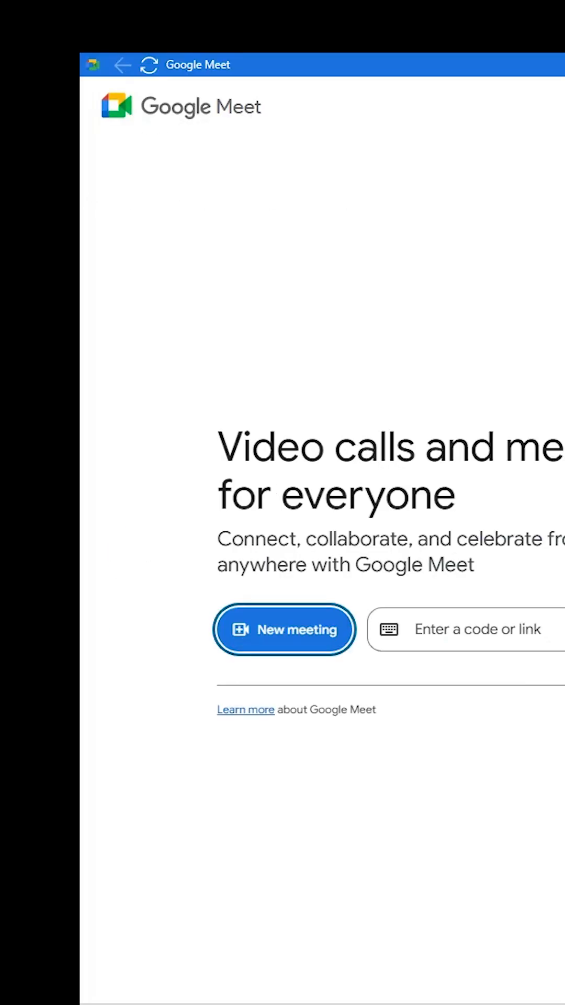